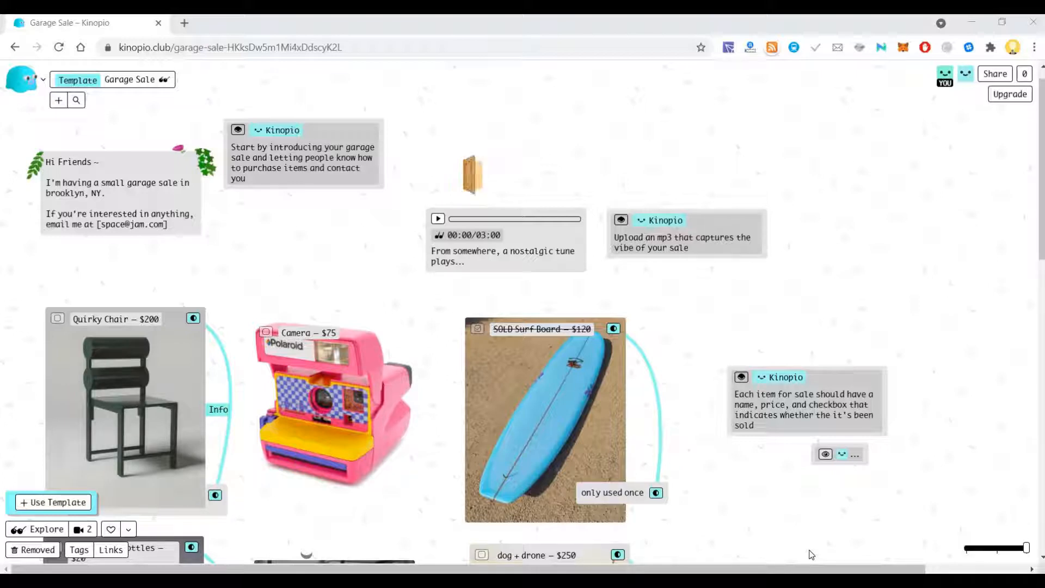
mouse_move(861, 309)
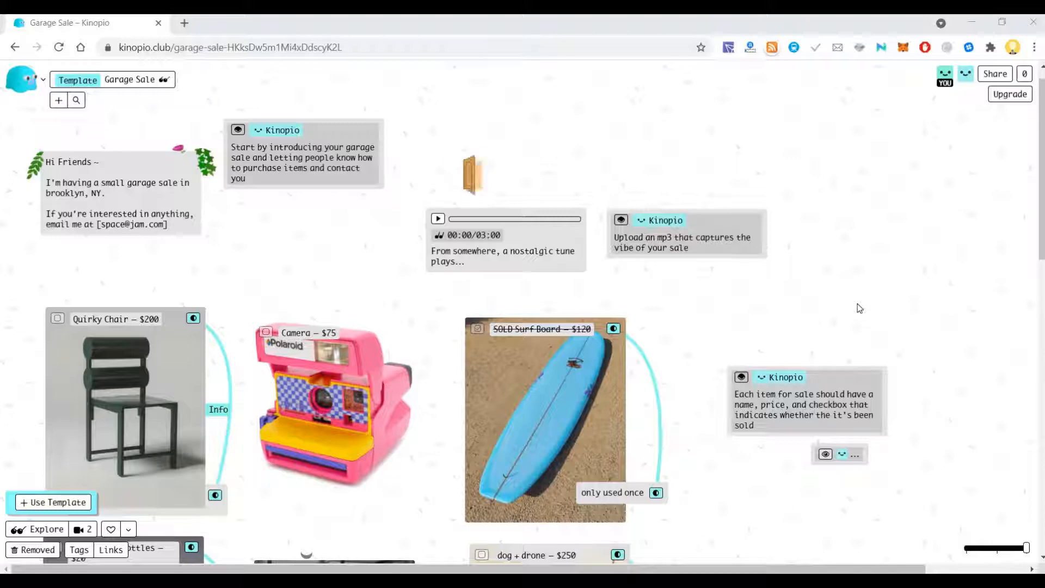
mouse_move(926, 282)
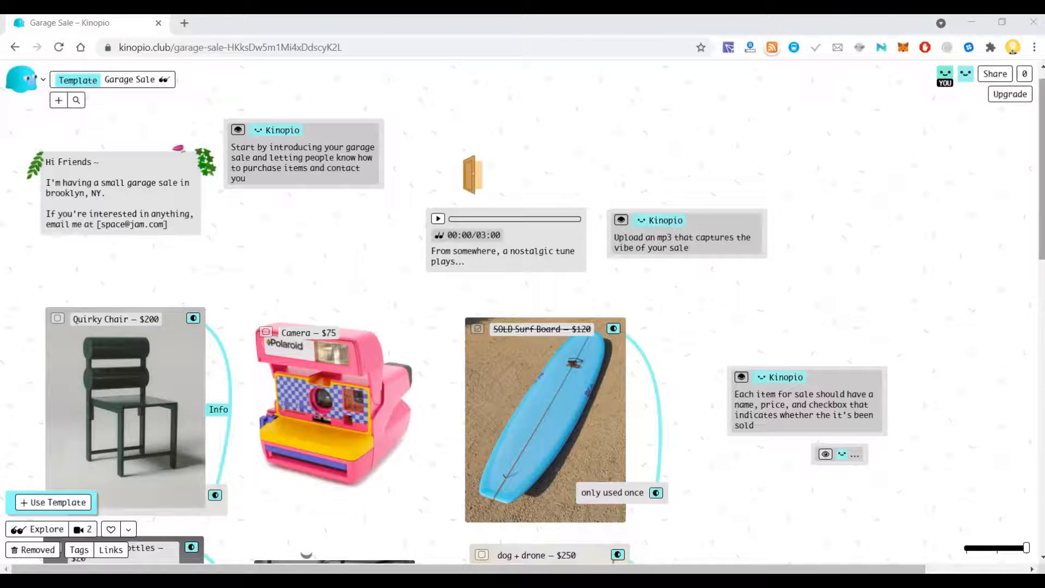
Browse the space templates, previewing Software Architecture, Meeting, Journal and Book Club
scroll("down", 3)
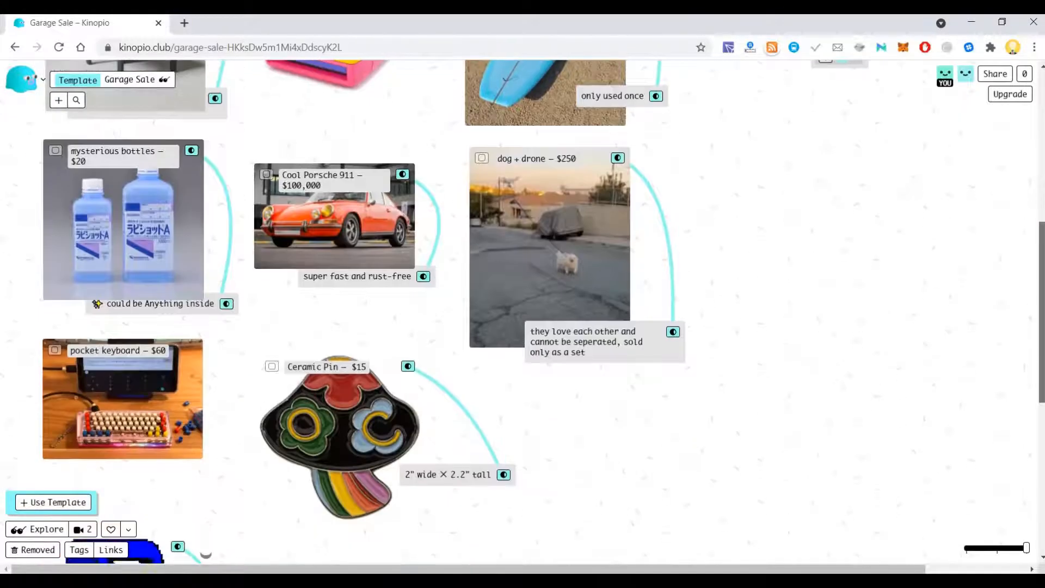
scroll("down", 3)
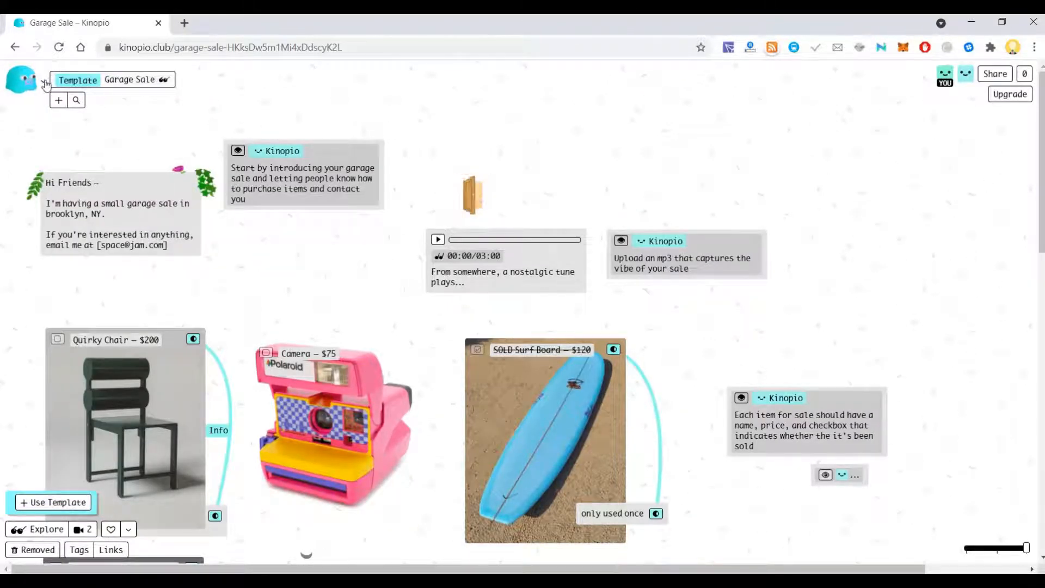
left_click(21, 80)
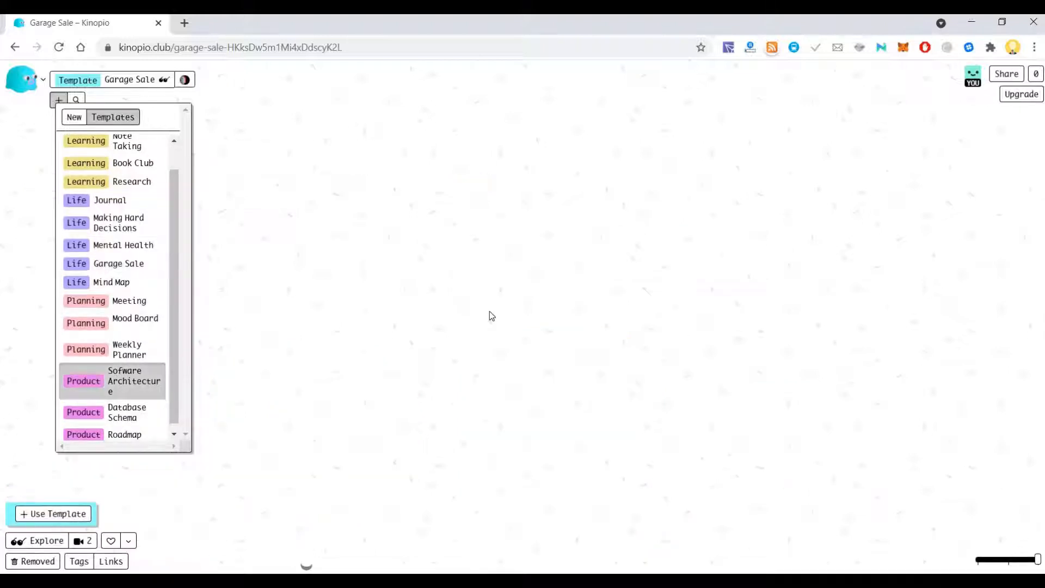
left_click(112, 381)
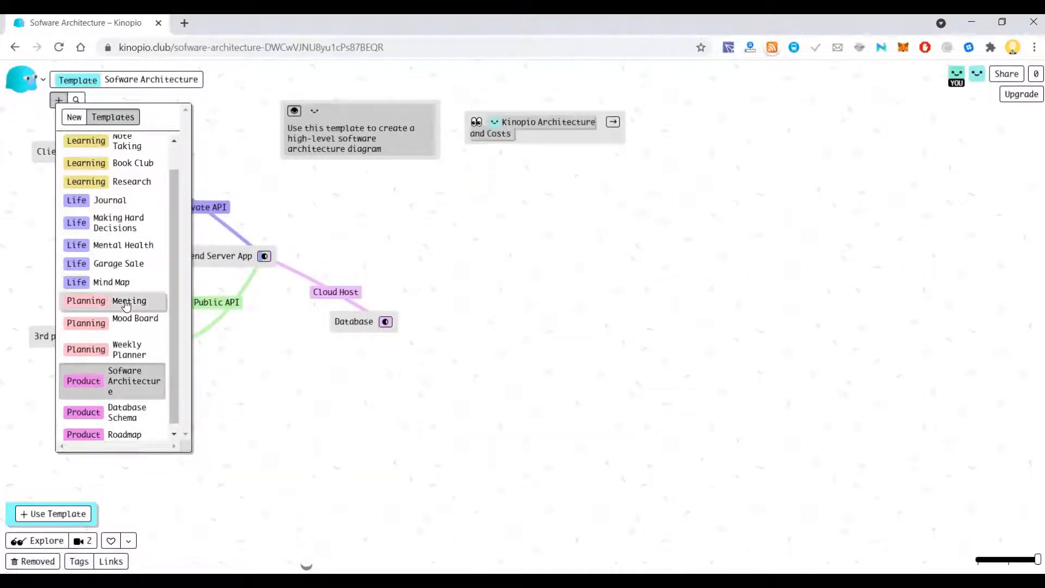
left_click(129, 301)
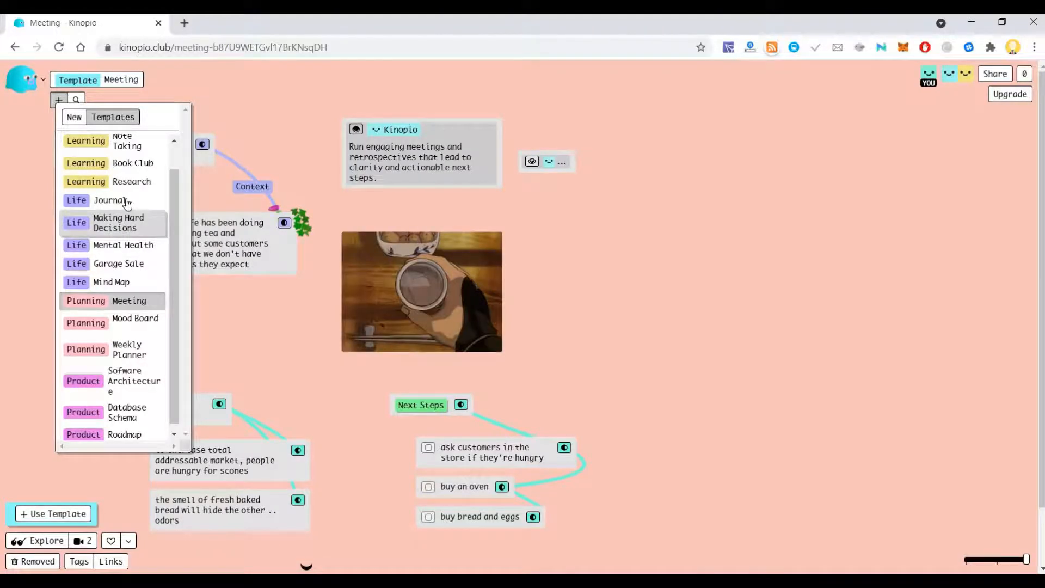
left_click(109, 201)
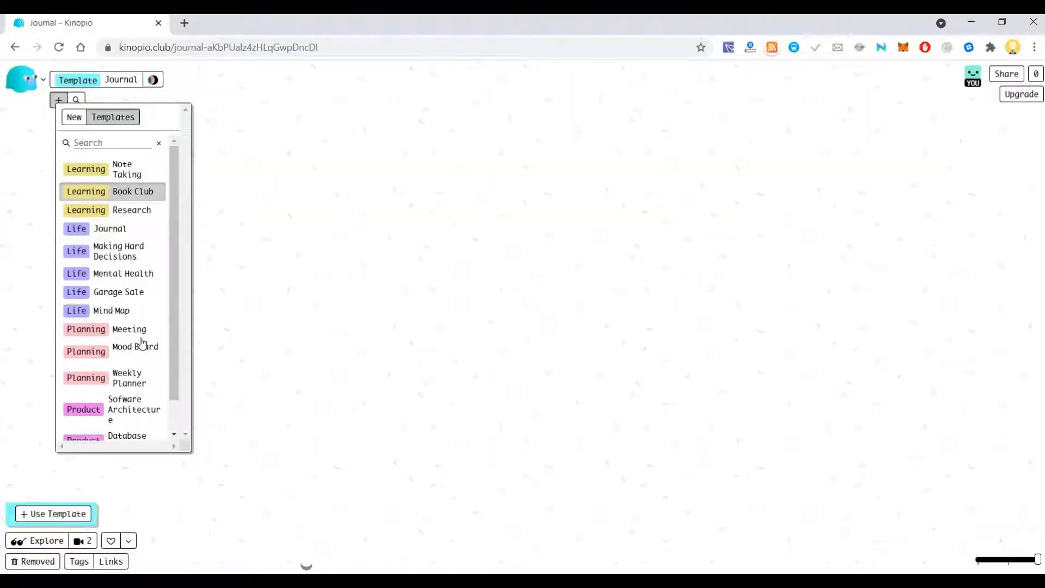
left_click(134, 192)
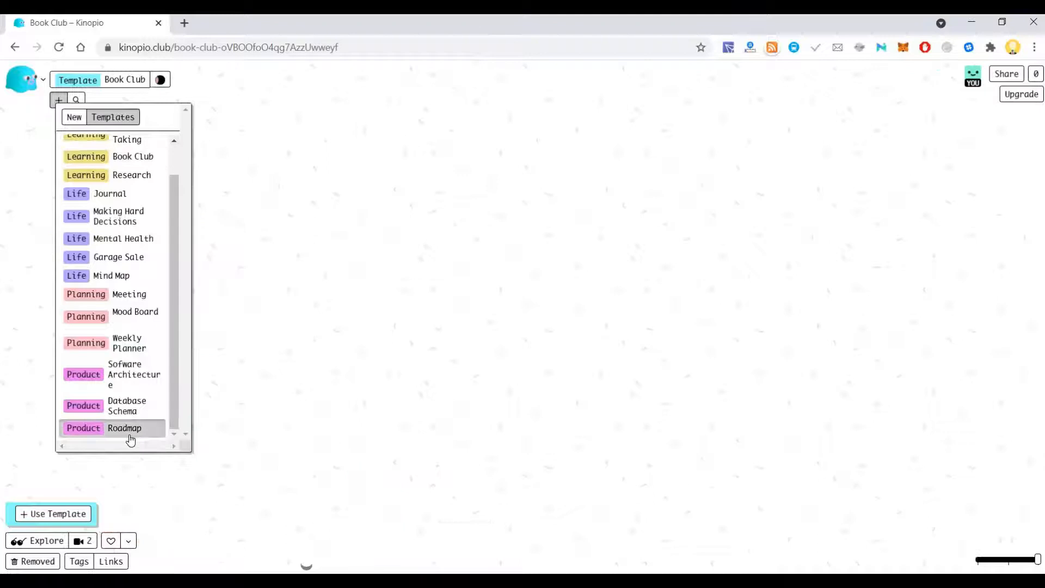
Preview the Roadmap template and make an editable copy of it
left_click(125, 428)
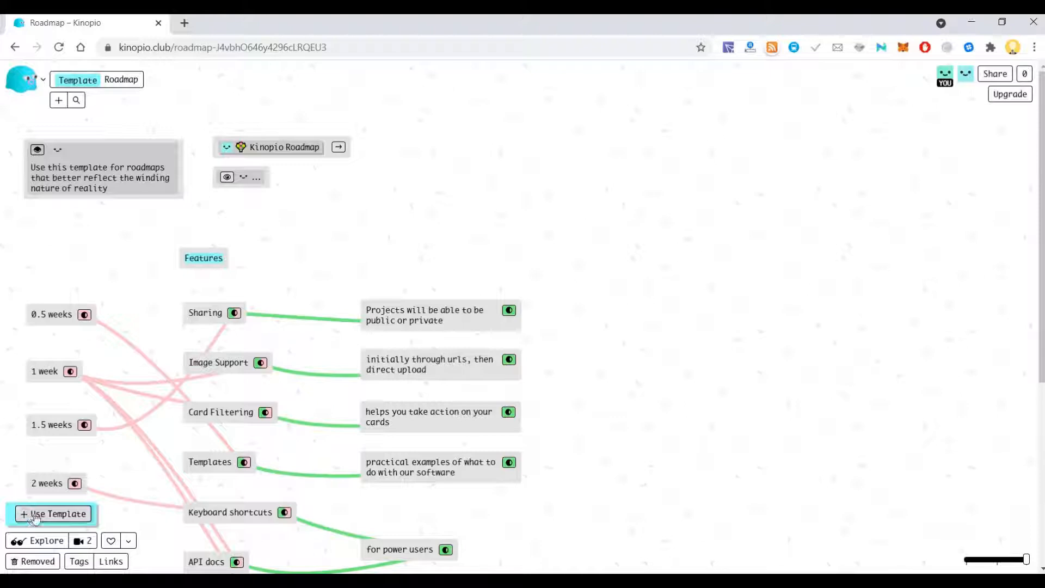
left_click(52, 514)
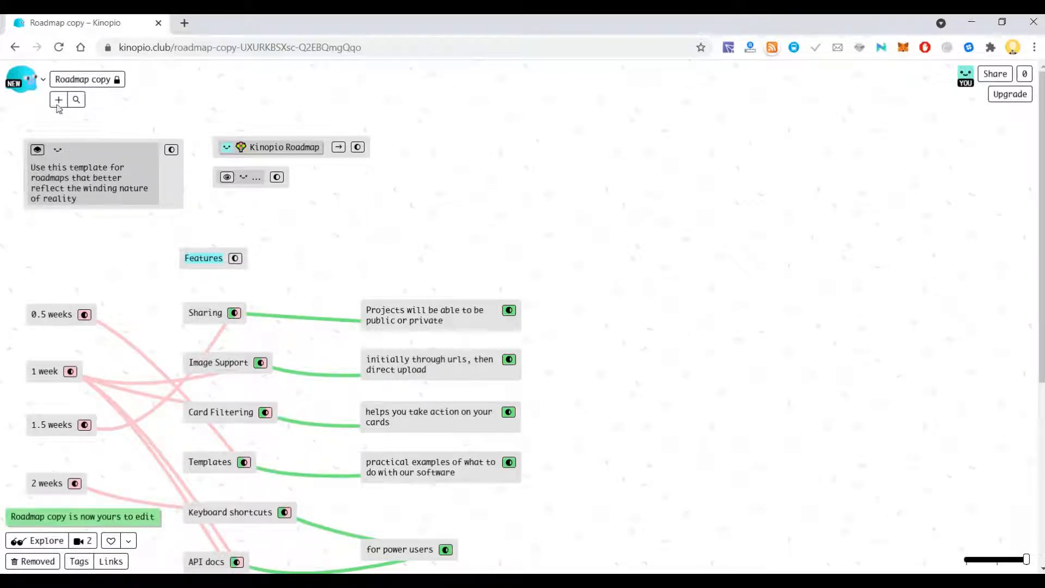
left_click(59, 100)
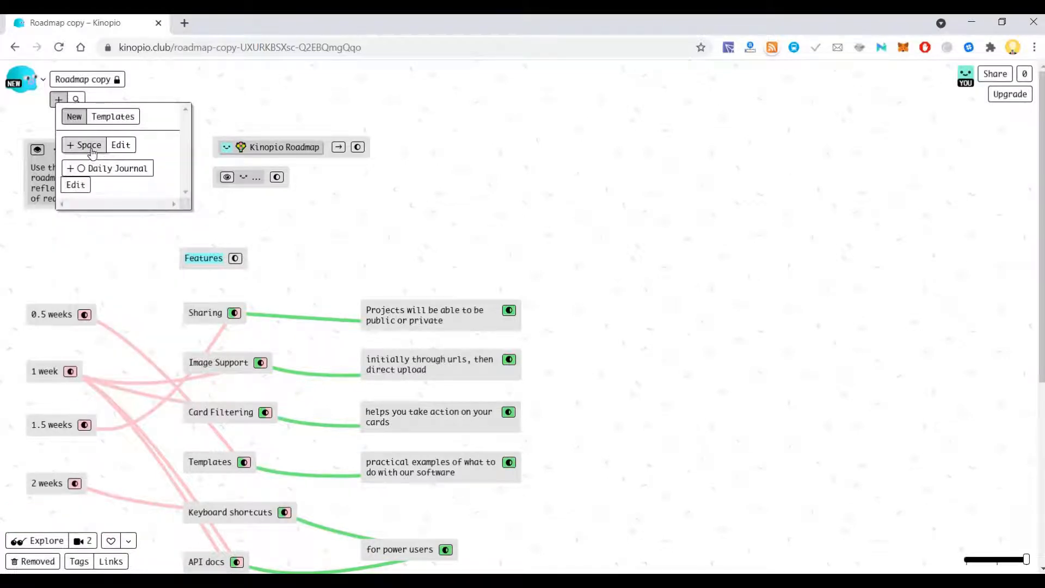
Create a new space and add a 'Weekend planner' card
left_click(84, 145)
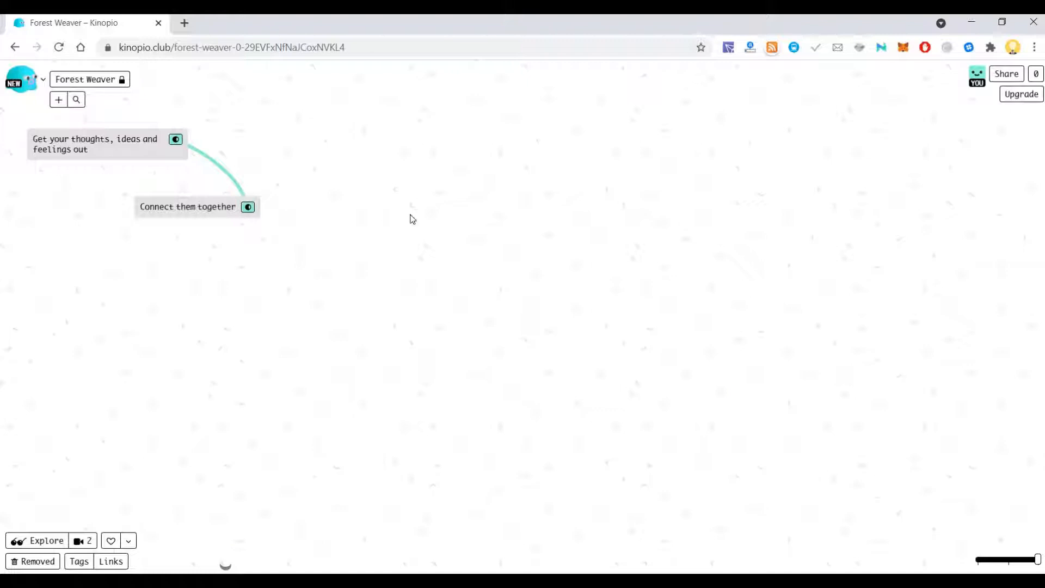
left_click(410, 215)
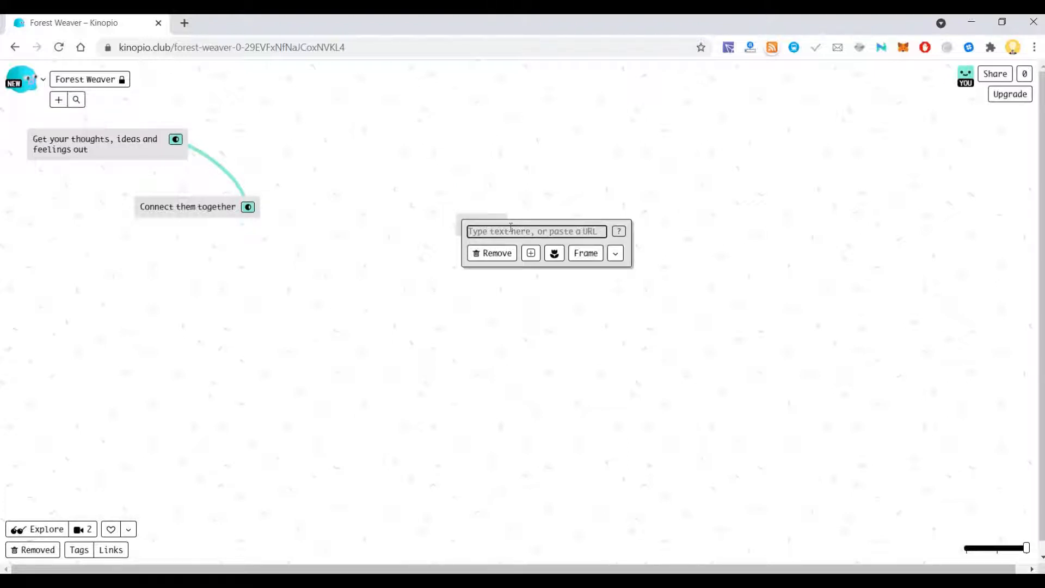
type("Weekend planner")
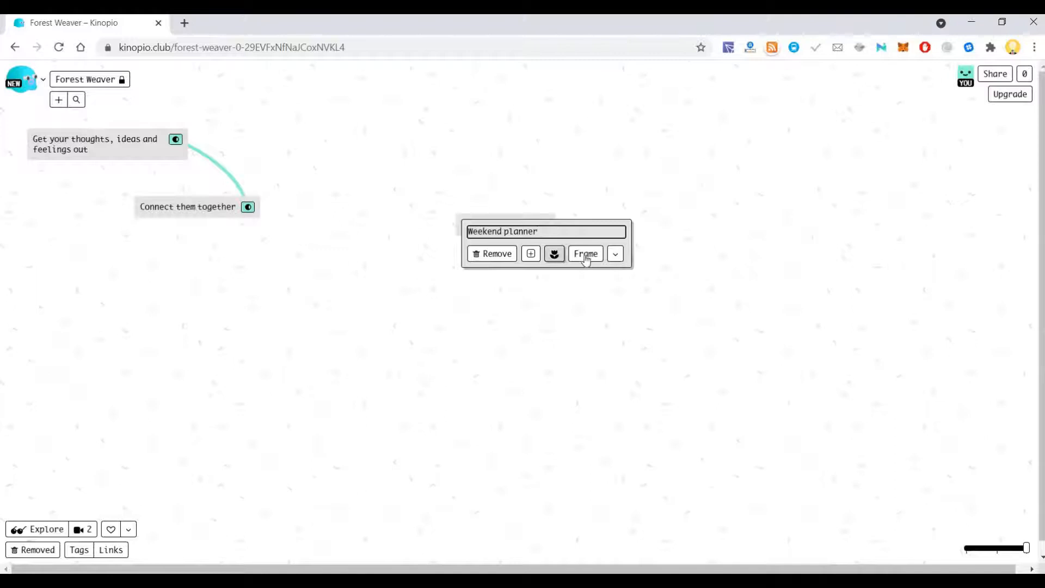
Give the Weekend planner card a Tea Time frame and checkbox, then delete it
left_click(615, 254)
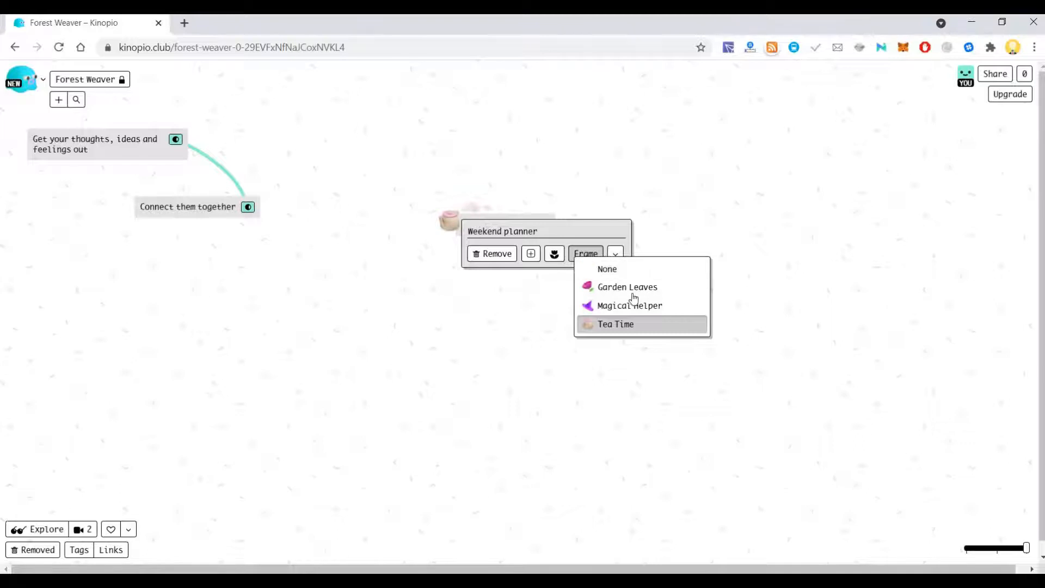
left_click(615, 254)
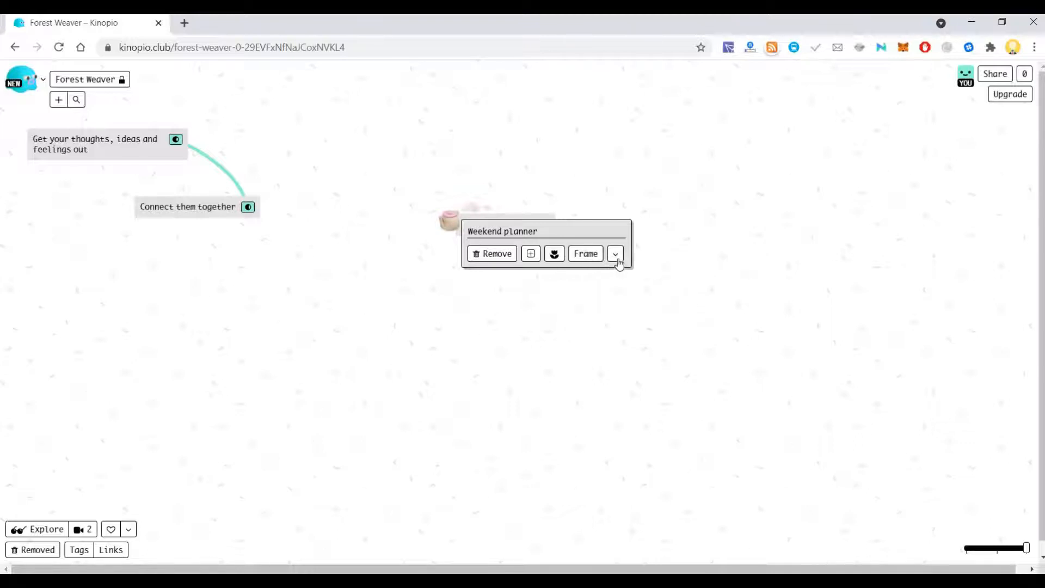
left_click(615, 253)
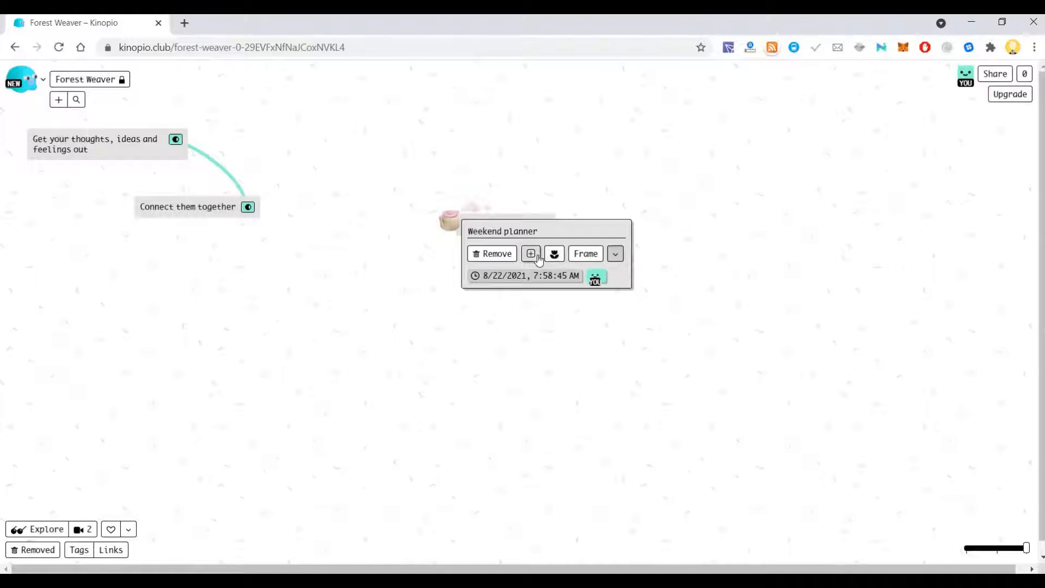
left_click(531, 254)
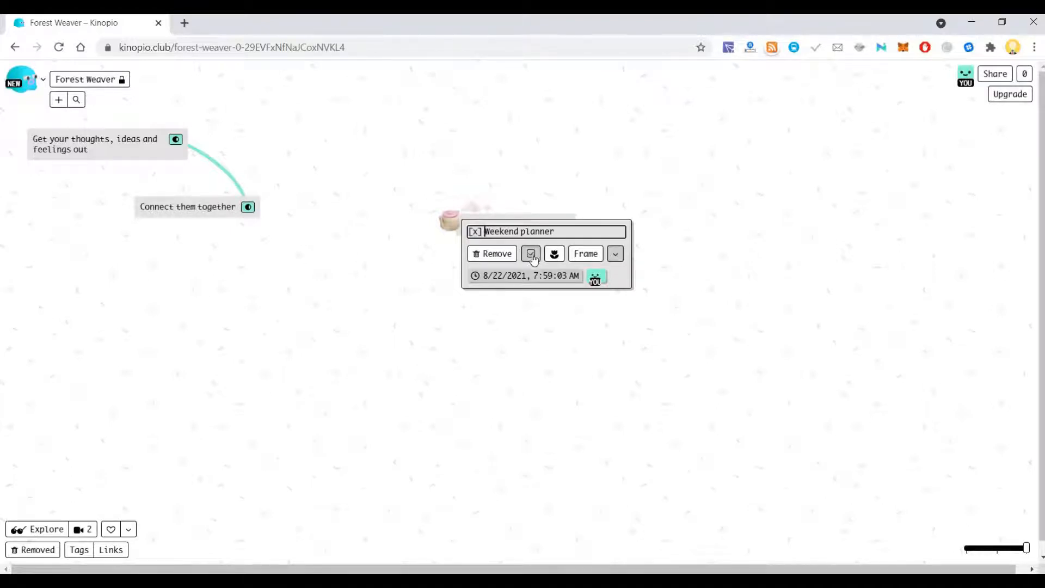
left_click(554, 253)
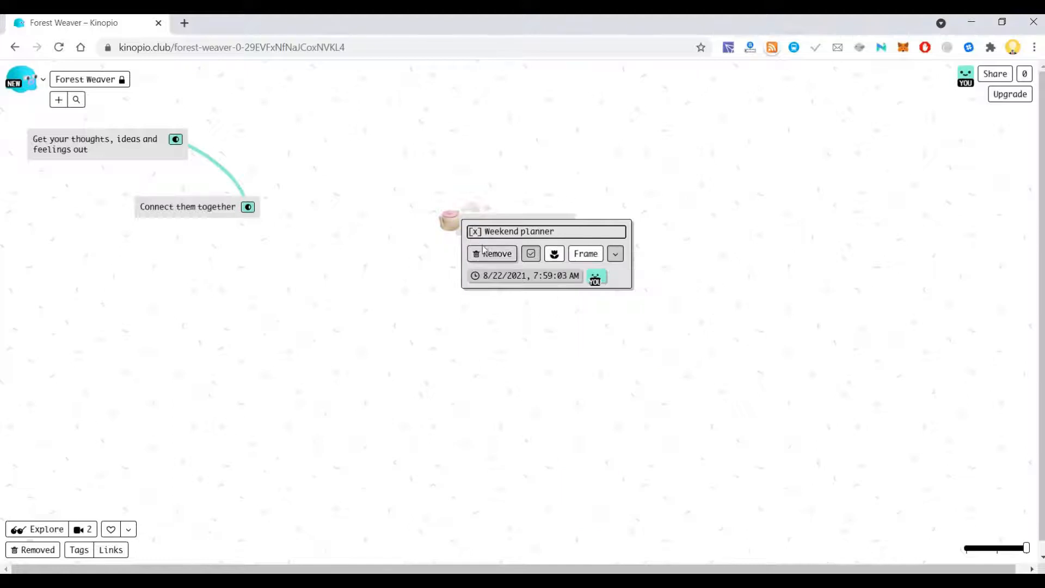
left_click(492, 254)
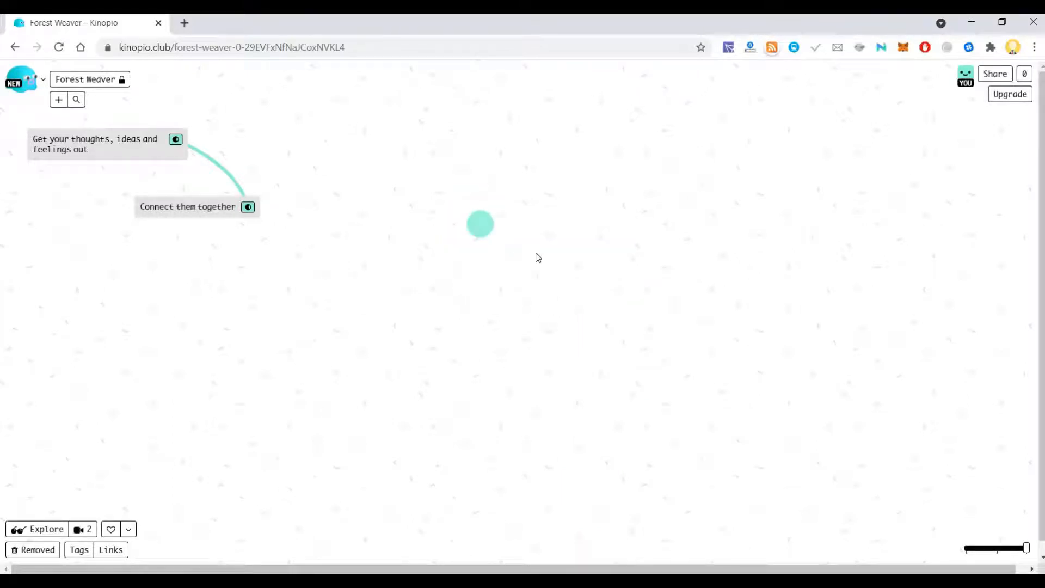
Add a new 'Weekend planner' card and open its frame options for Tea Time
left_click(480, 223)
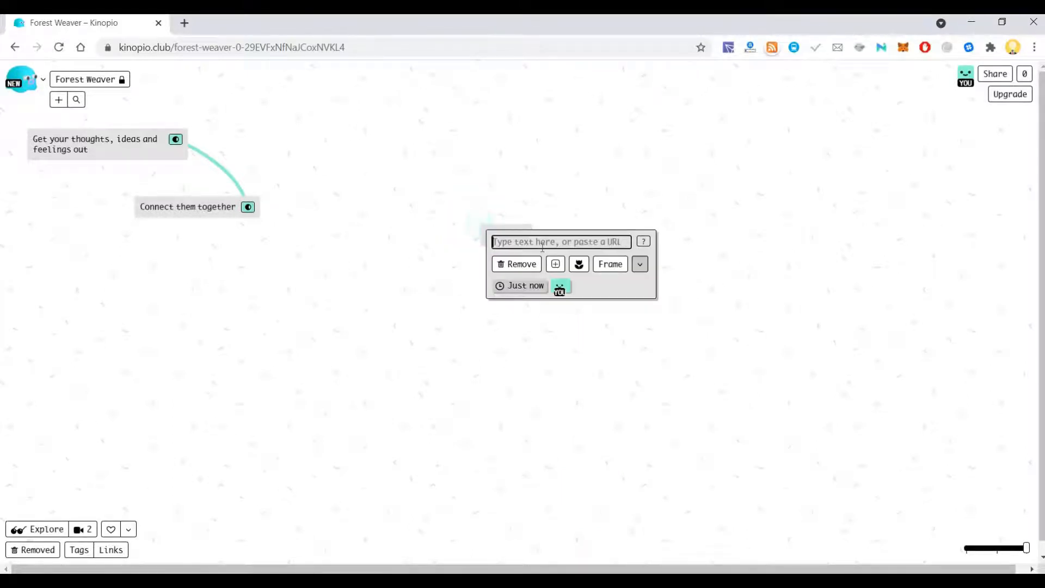
type("Weekend planner")
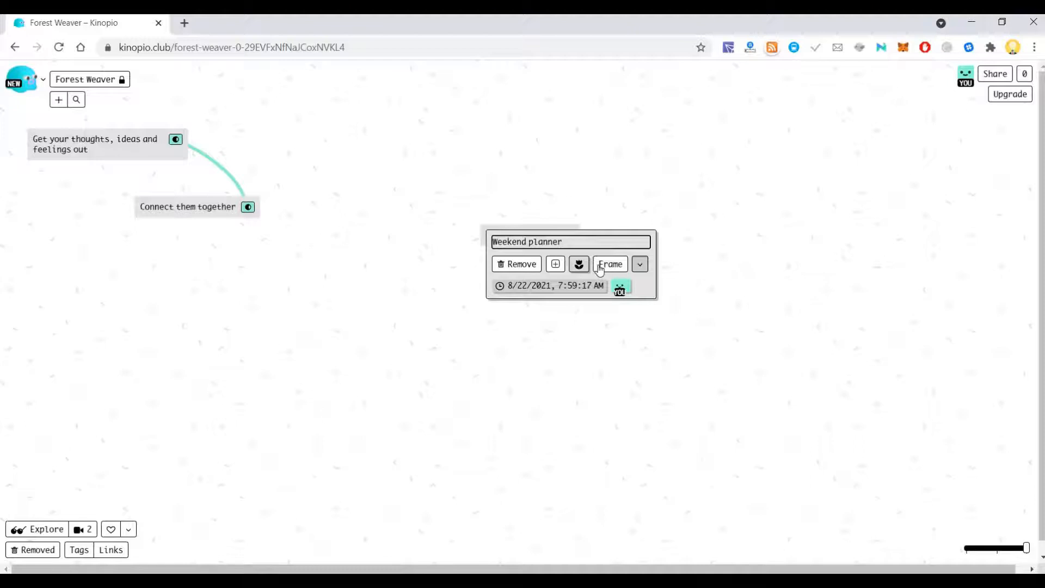
left_click(639, 264)
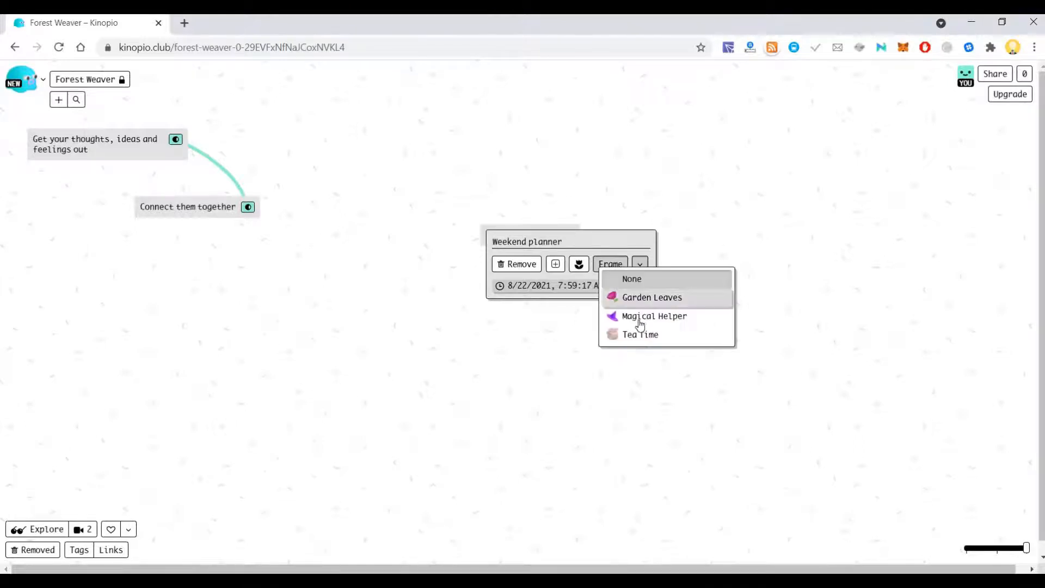
mouse_move(569, 276)
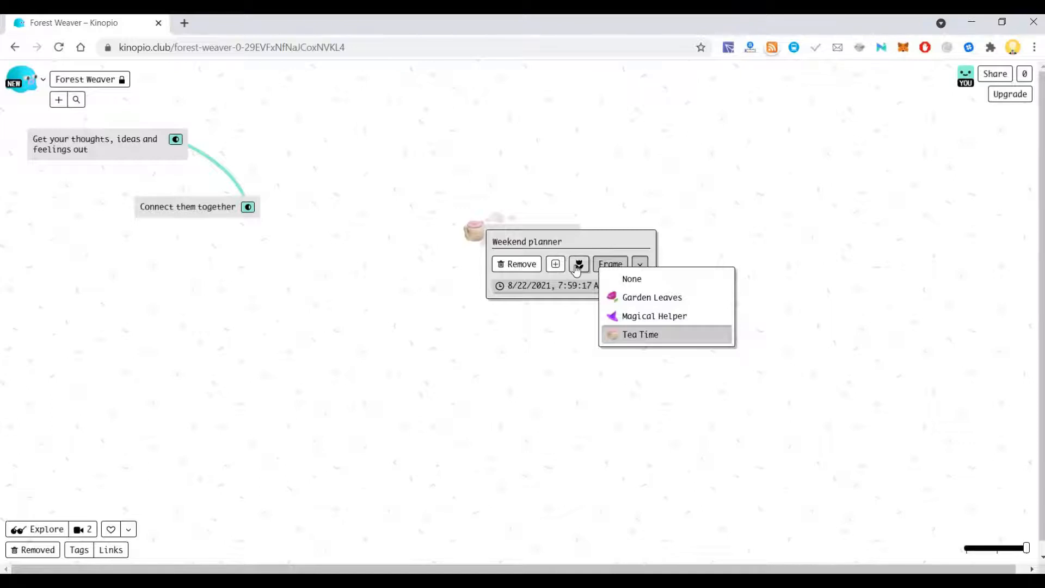
Search stickers and add the WEEKEND sticker to the planner card
left_click(579, 264)
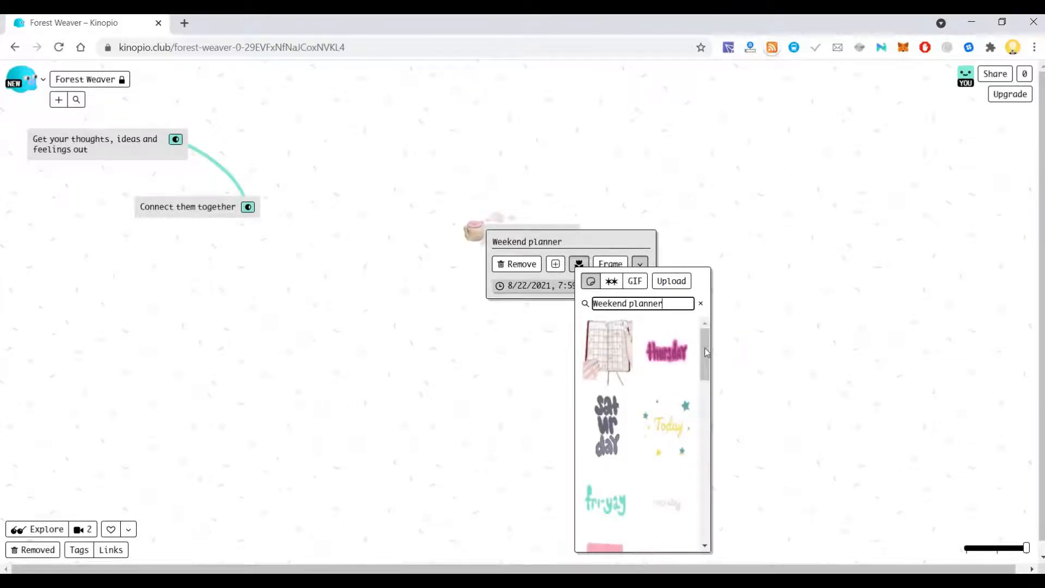
scroll("down", 3)
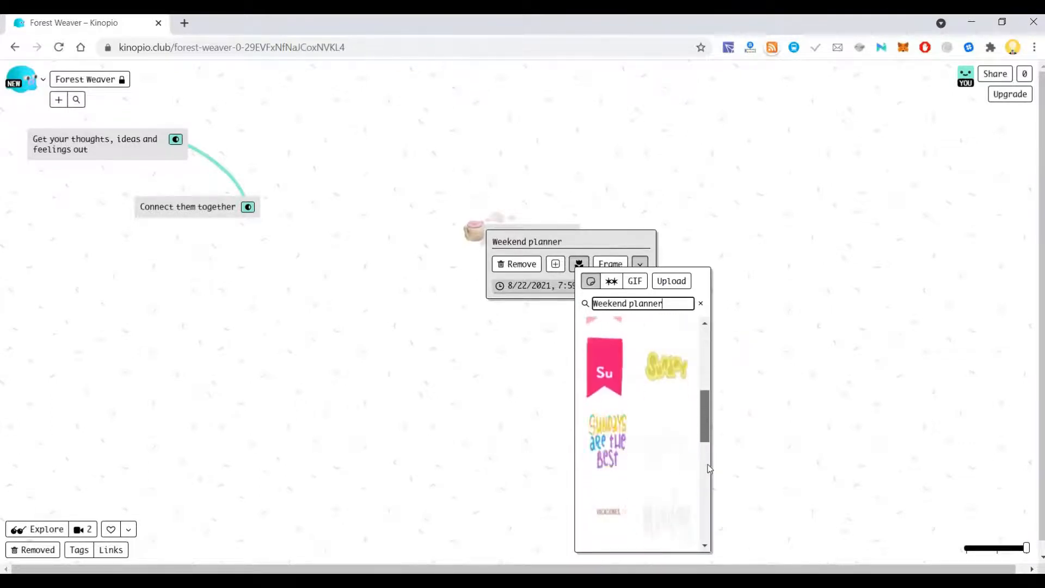
scroll("down", 3)
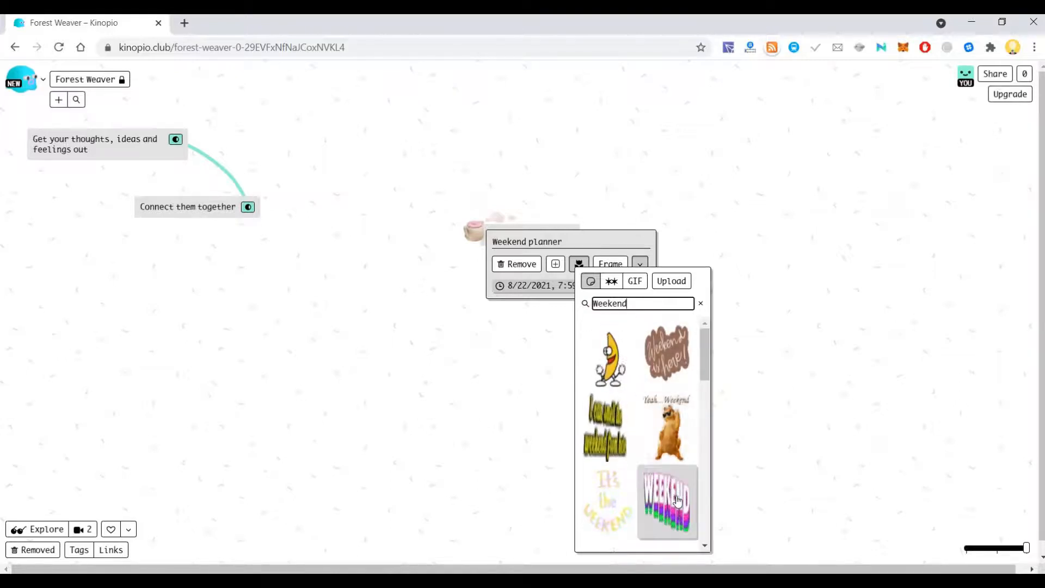
left_click(667, 502)
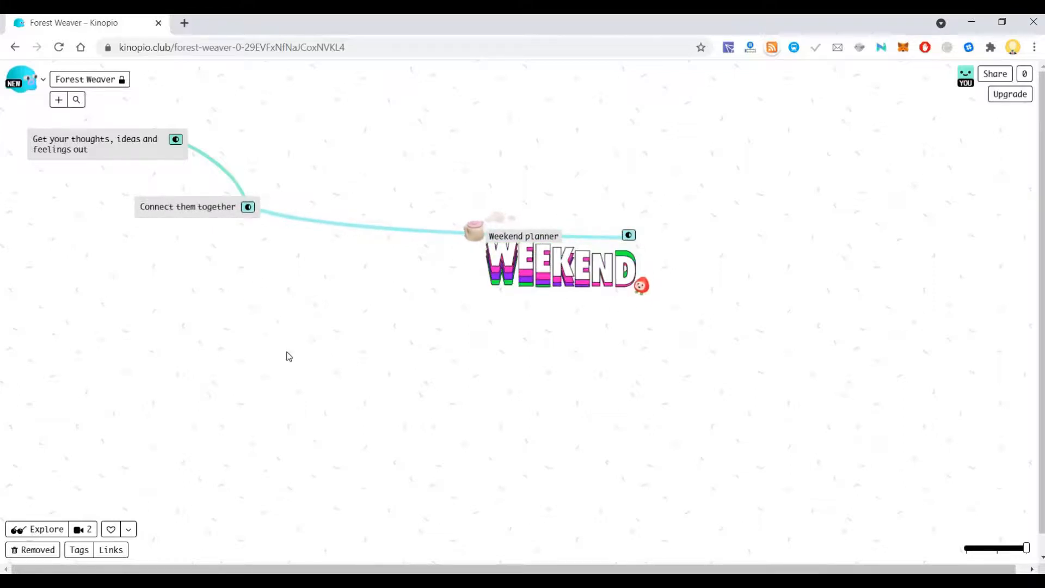
left_click(284, 352)
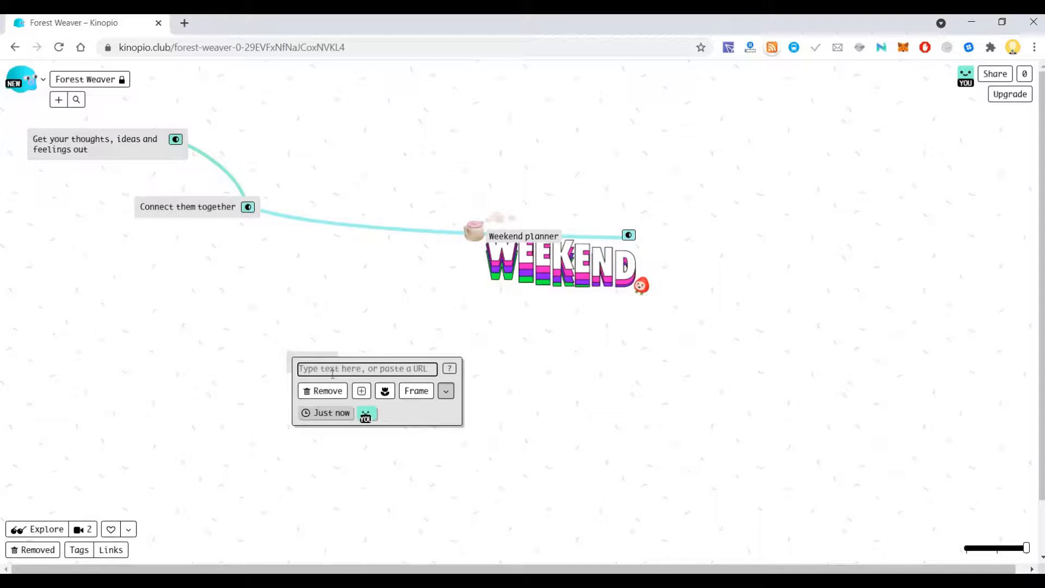
Add cards 'Item 1' and 'Item 2', placing Item 2 underneath Item 1
type("ite")
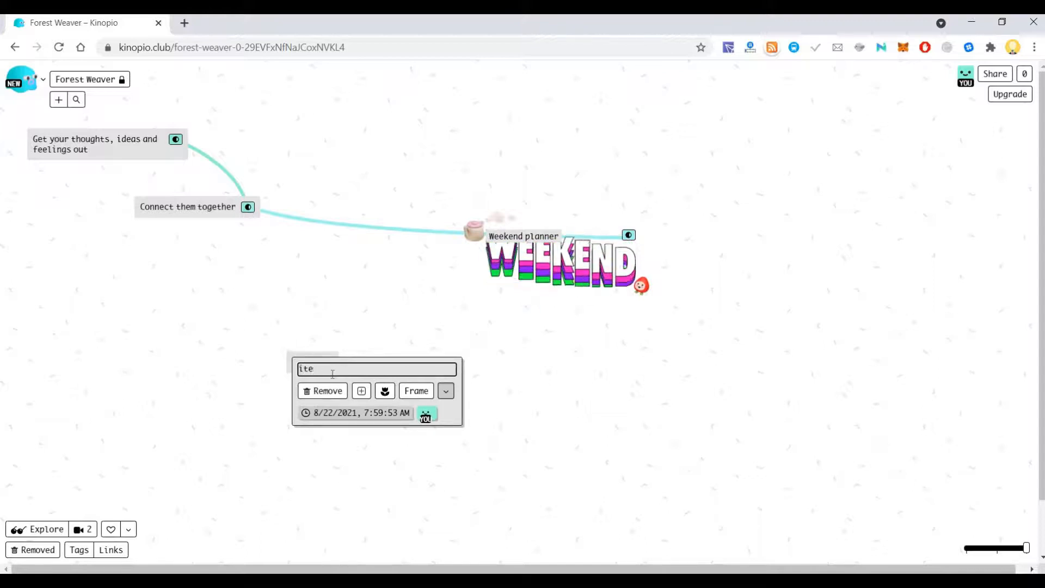
type("Item 1")
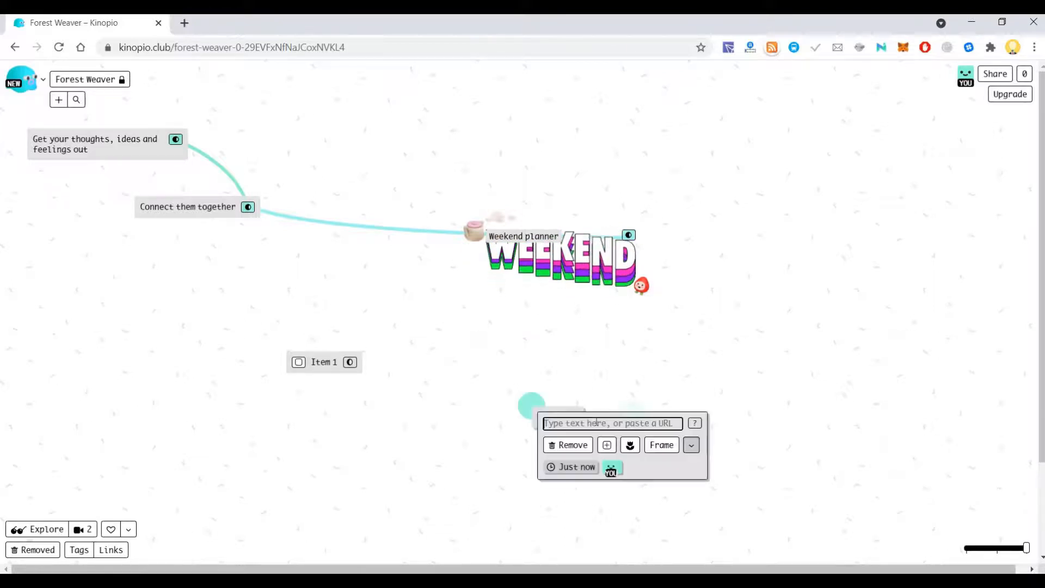
type("it")
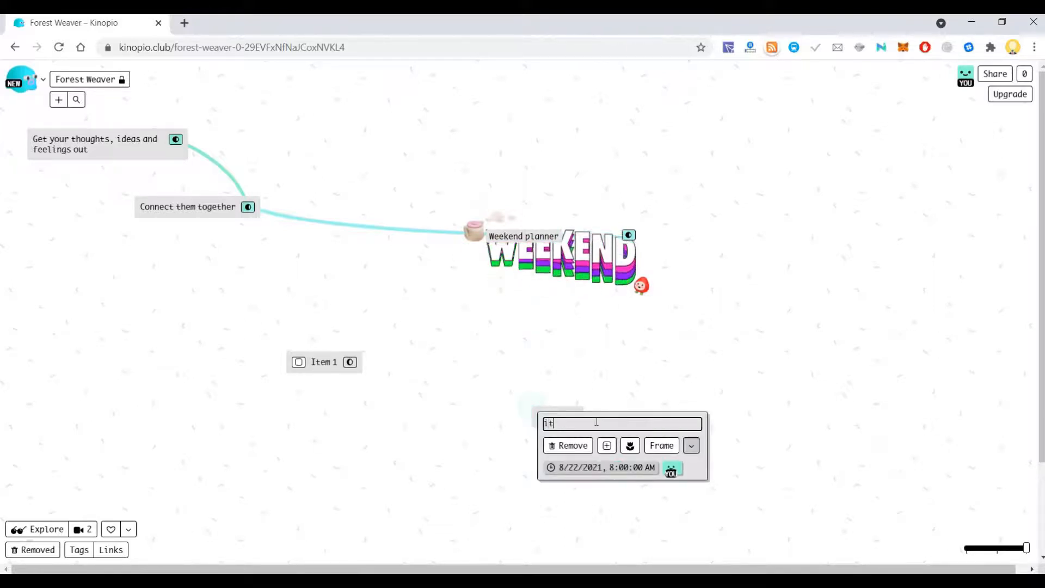
type("Item 2")
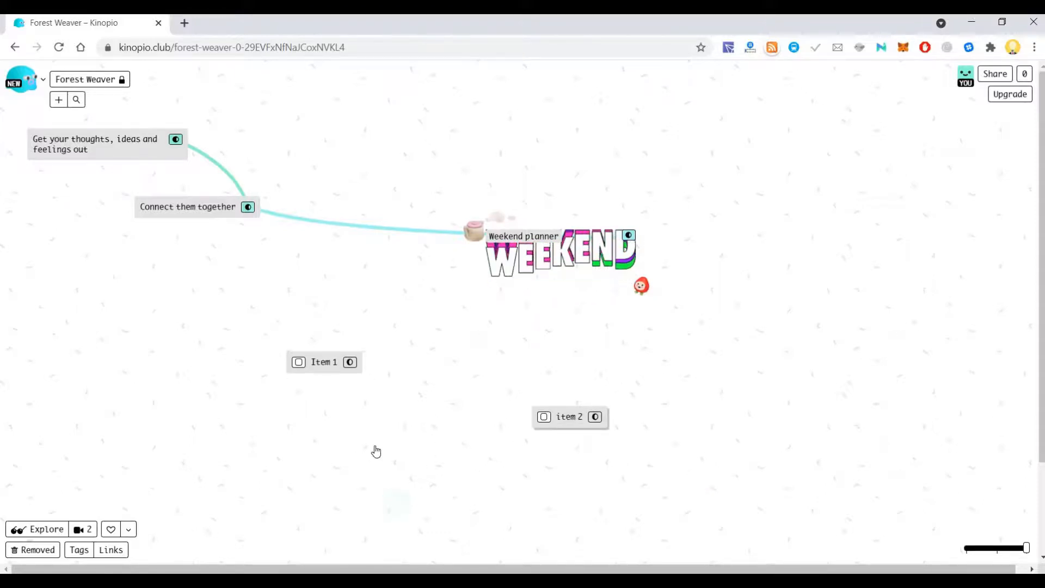
left_click_drag(570, 416, 303, 426)
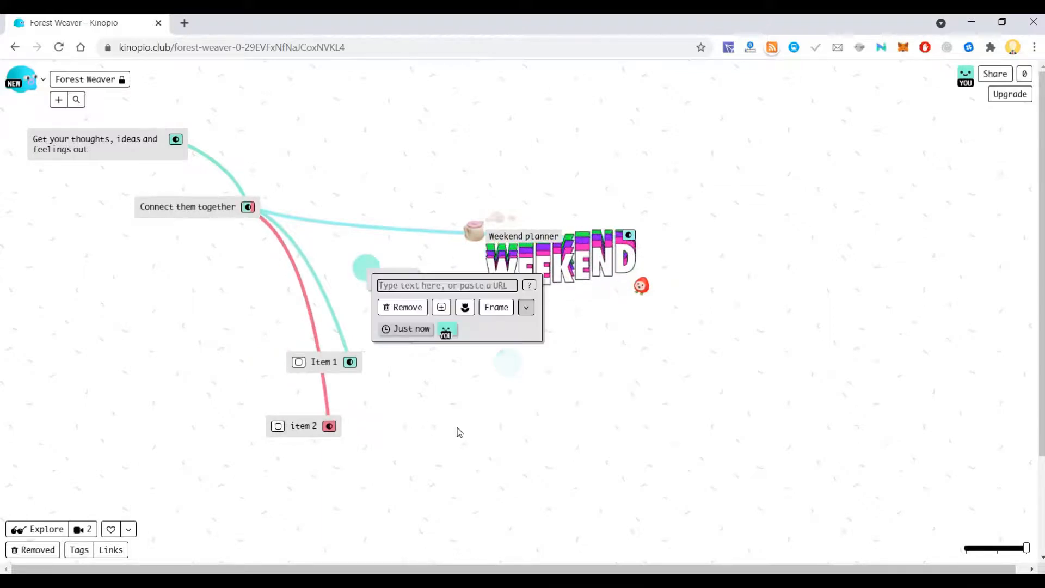
left_click(461, 433)
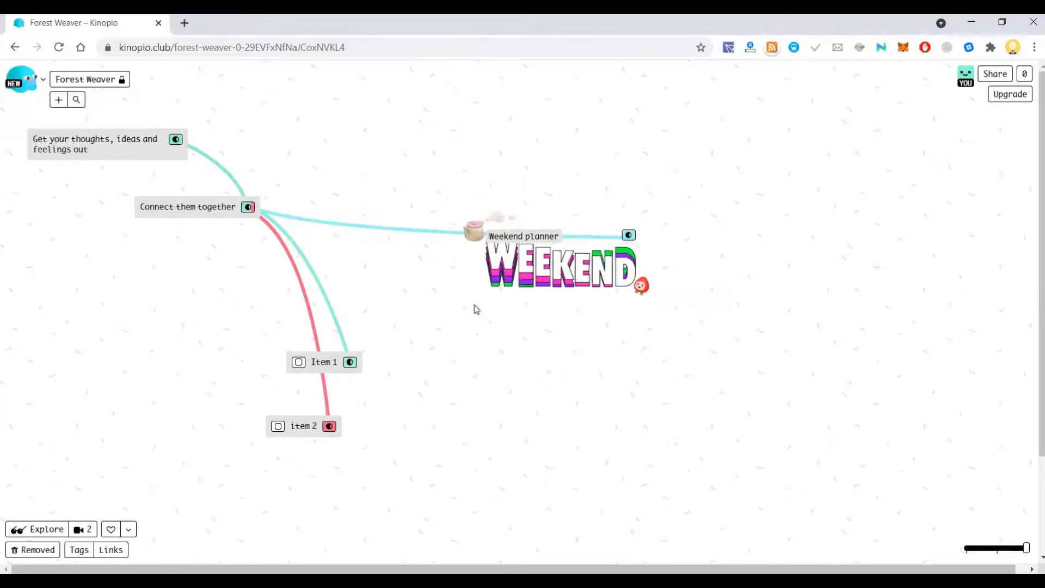
mouse_move(261, 295)
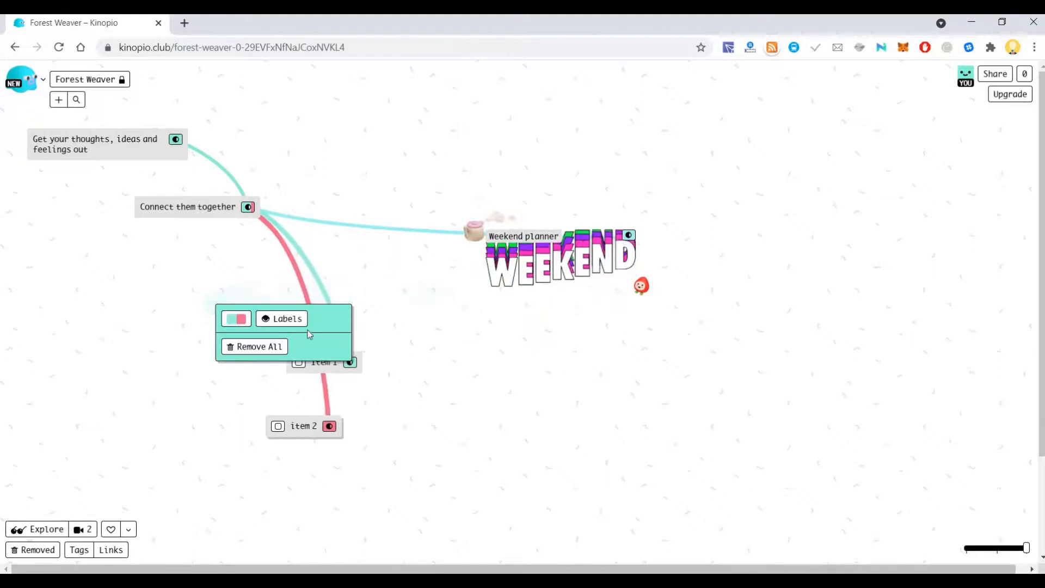
Remove the item connections, then delete Weekend planner, Item 1 and Item 2 together
left_click(254, 347)
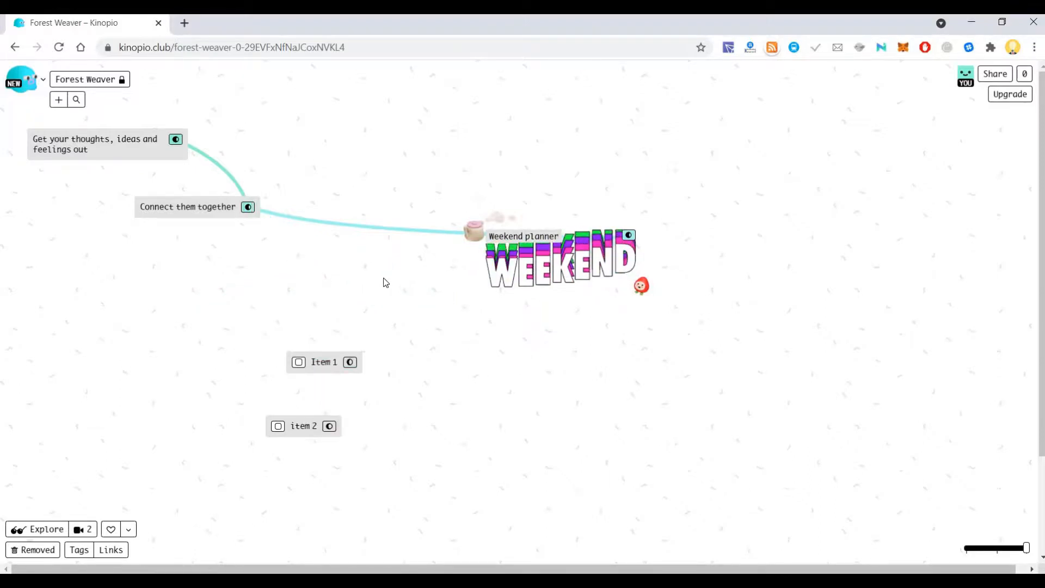
mouse_move(632, 178)
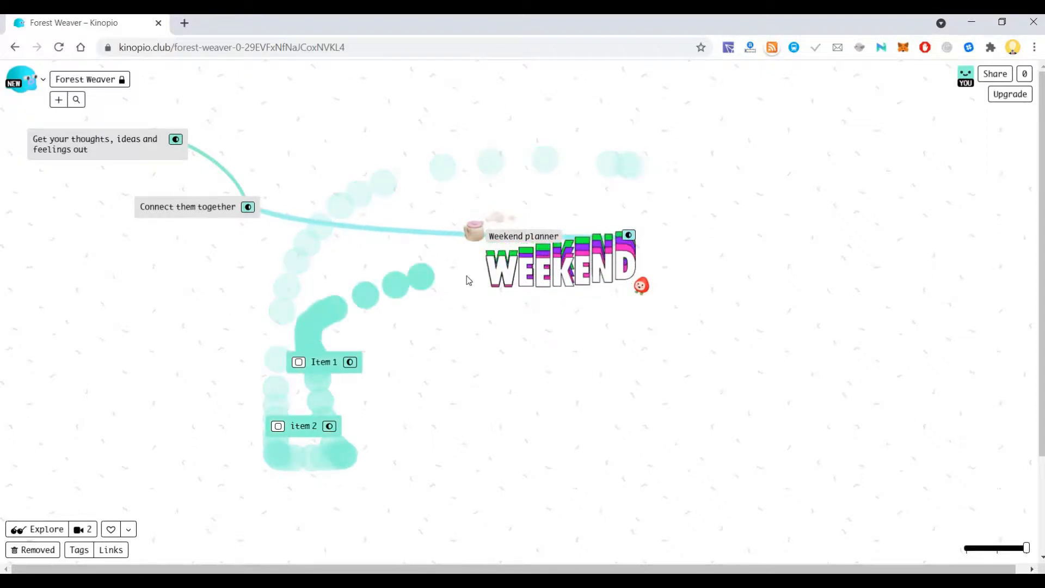
left_click(529, 259)
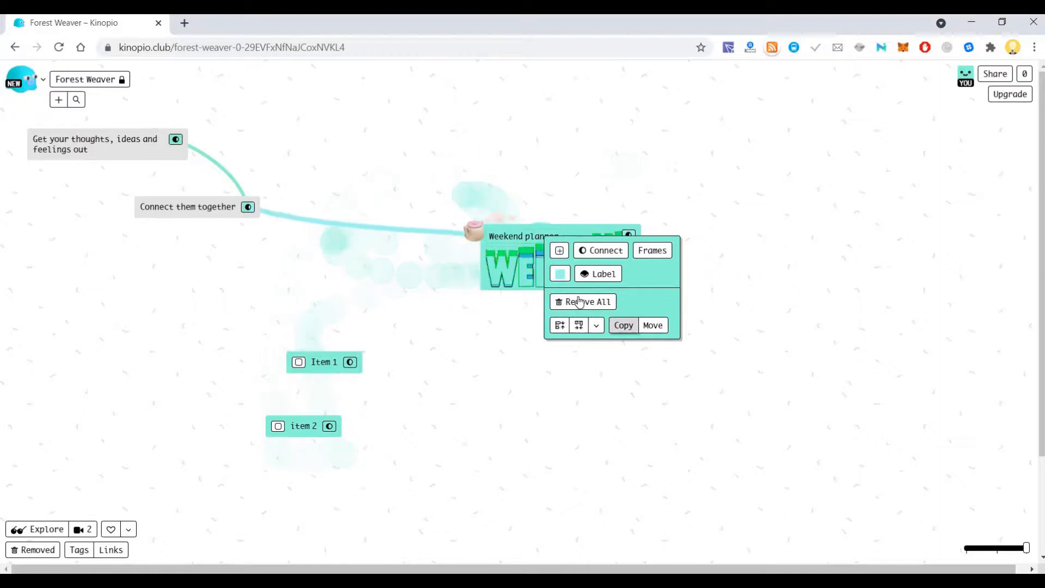
mouse_move(605, 255)
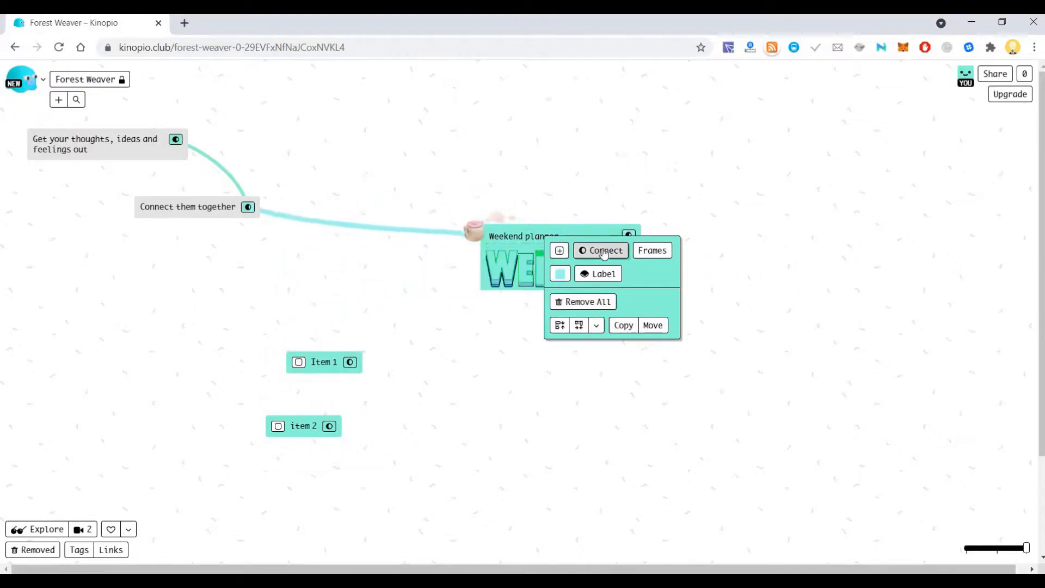
left_click(600, 250)
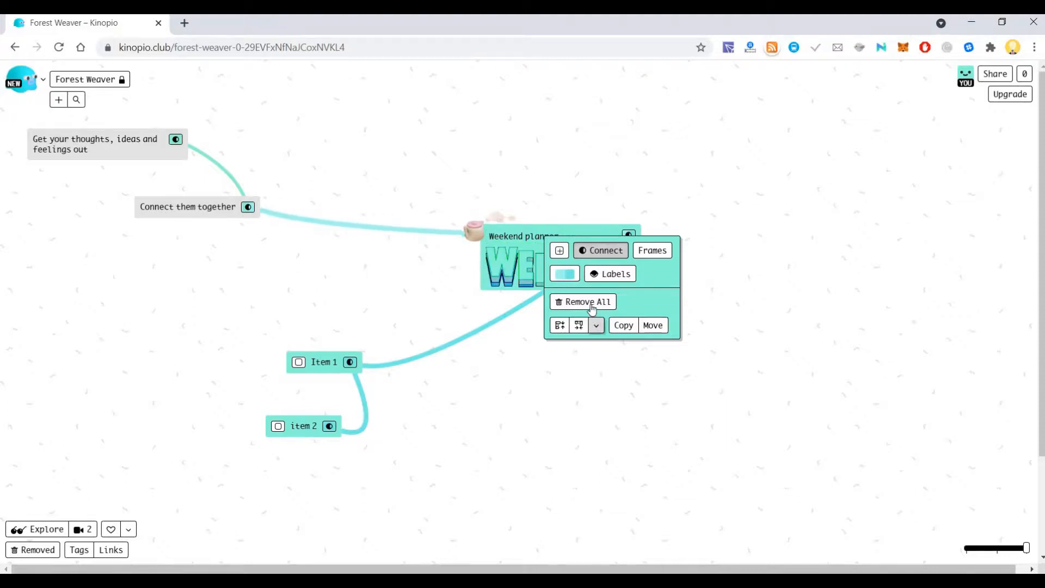
left_click(583, 301)
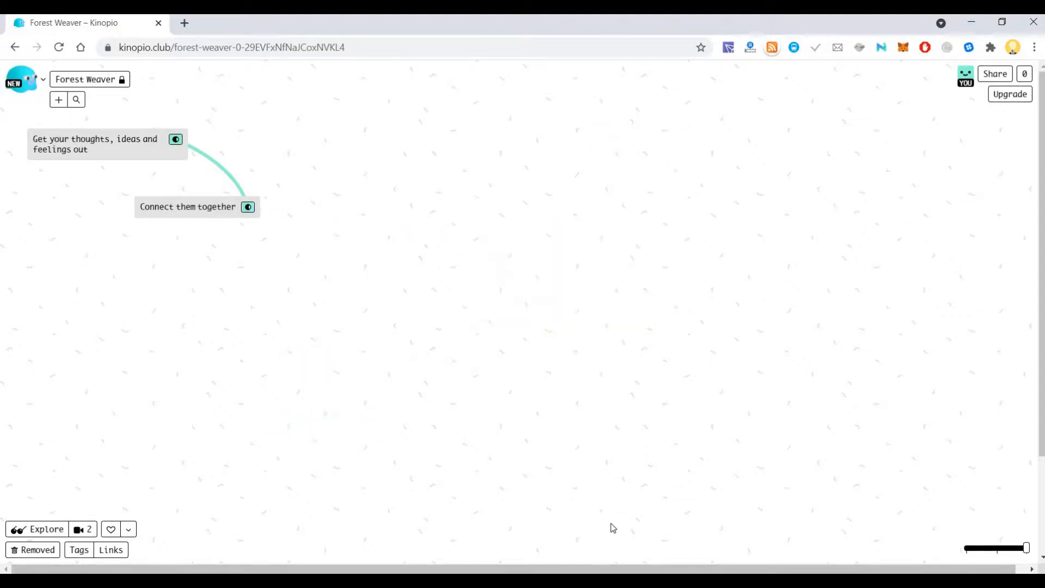